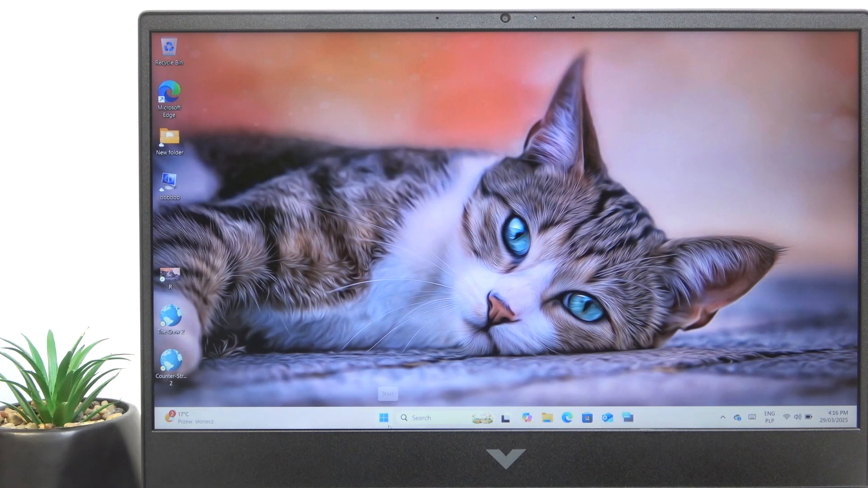
# Step: Launch the Settings app from the Start menu and go to the System page
pyautogui.click(383, 417)
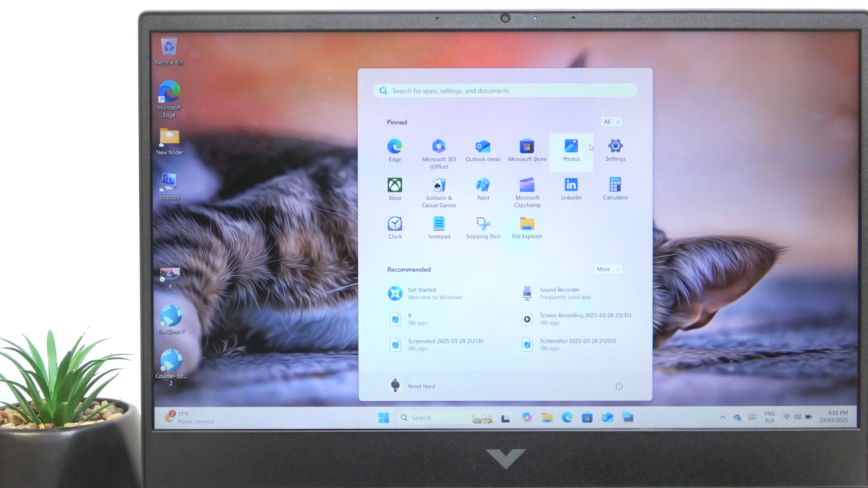
pyautogui.click(614, 150)
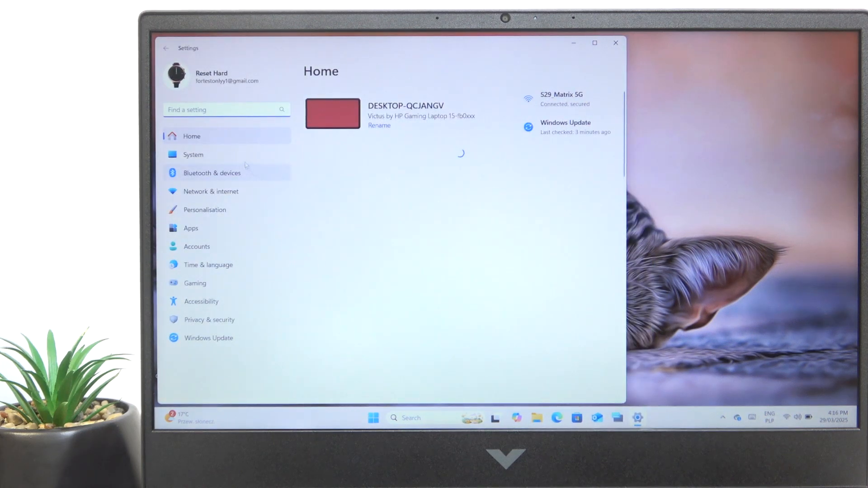
pyautogui.click(192, 155)
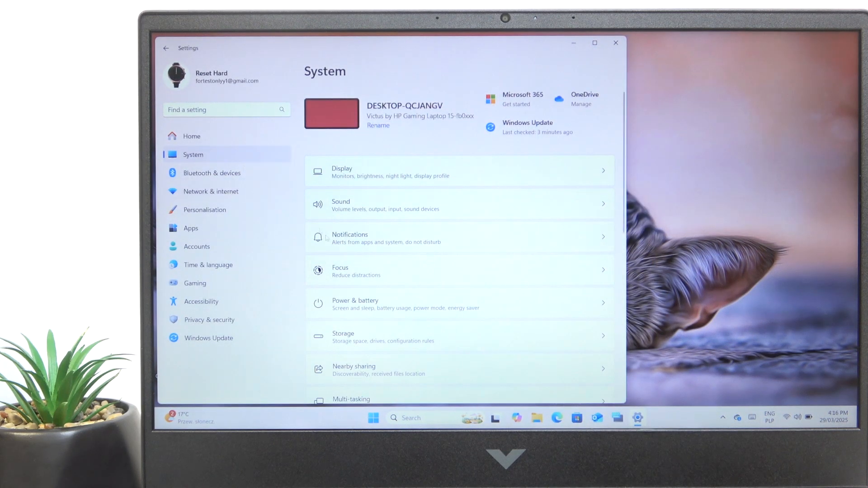
# Step: In Power & battery, turn Always use energy saver on and Lower screen brightness off
pyautogui.click(355, 303)
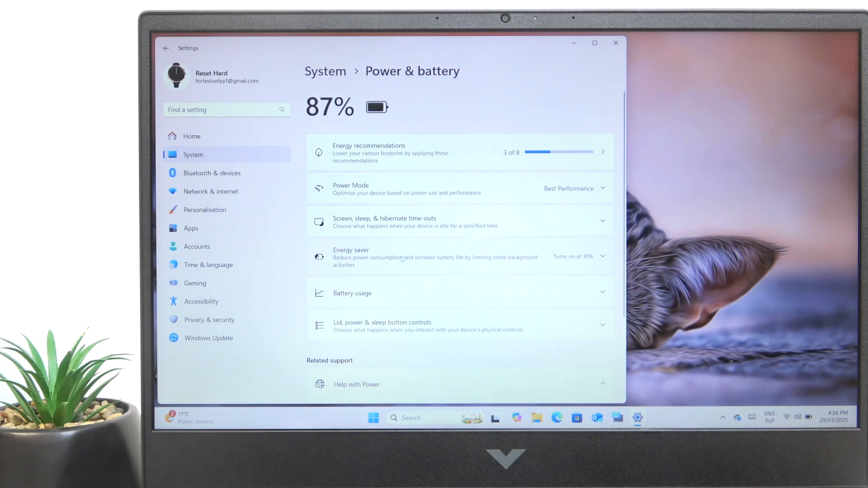
pyautogui.click(601, 256)
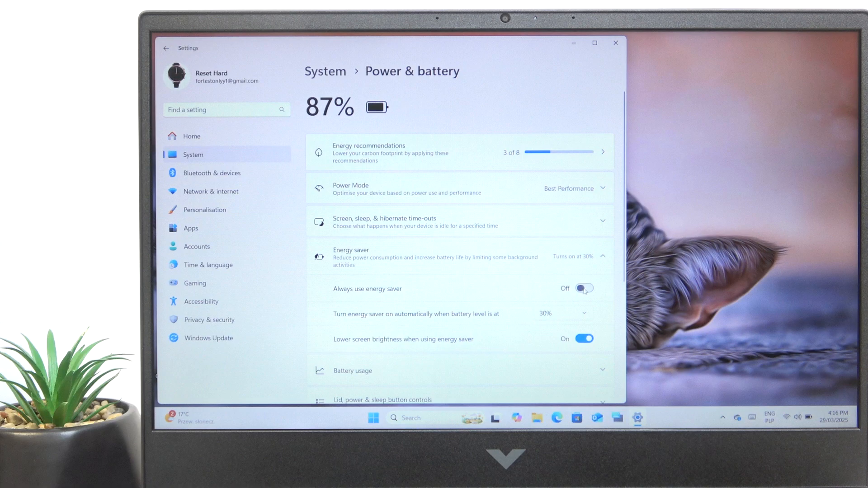
pyautogui.click(583, 288)
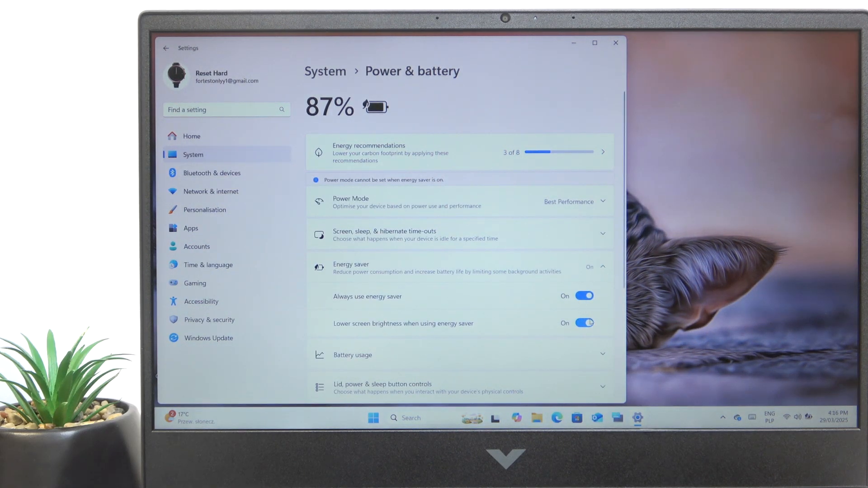
pyautogui.click(583, 323)
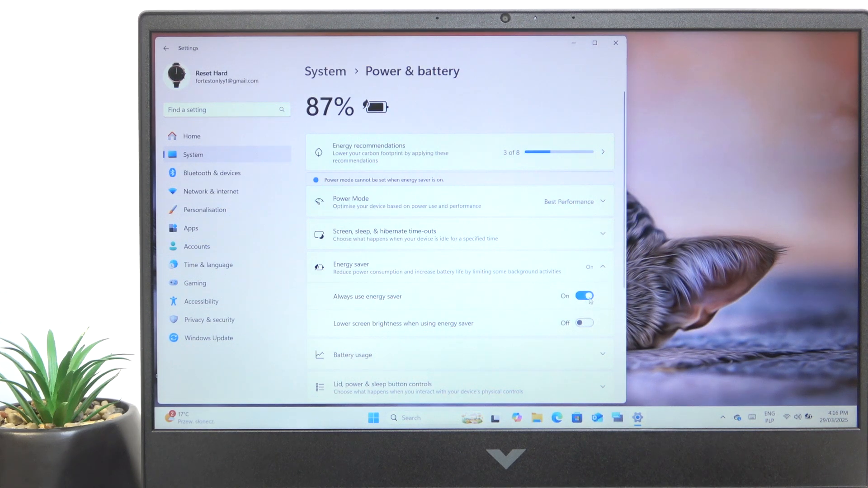
# Step: Turn Always use energy saver off and have energy saver start at 30% battery
pyautogui.click(583, 296)
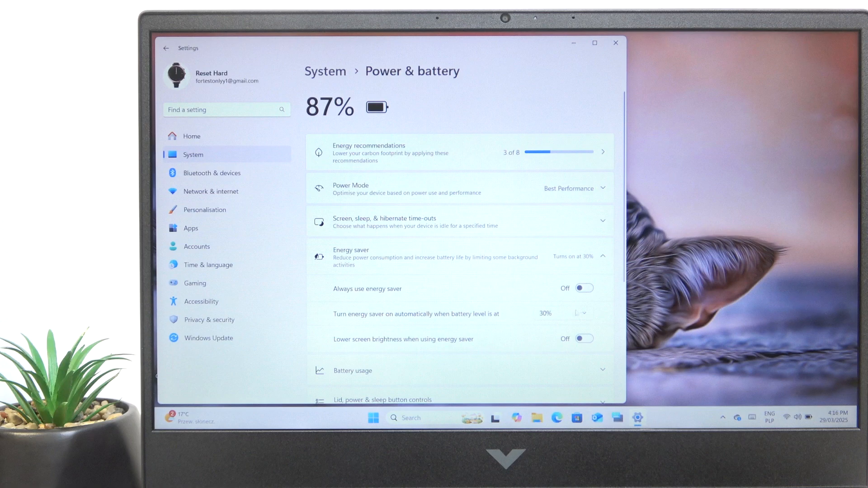
pyautogui.click(564, 314)
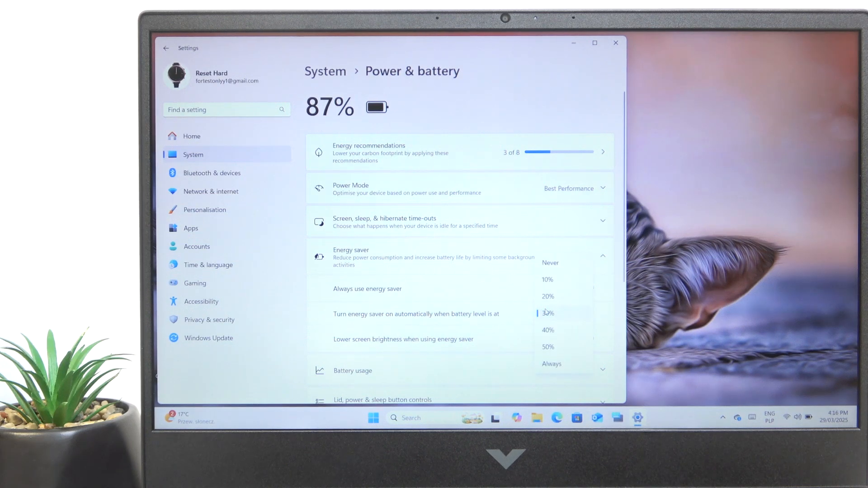
pyautogui.click(546, 313)
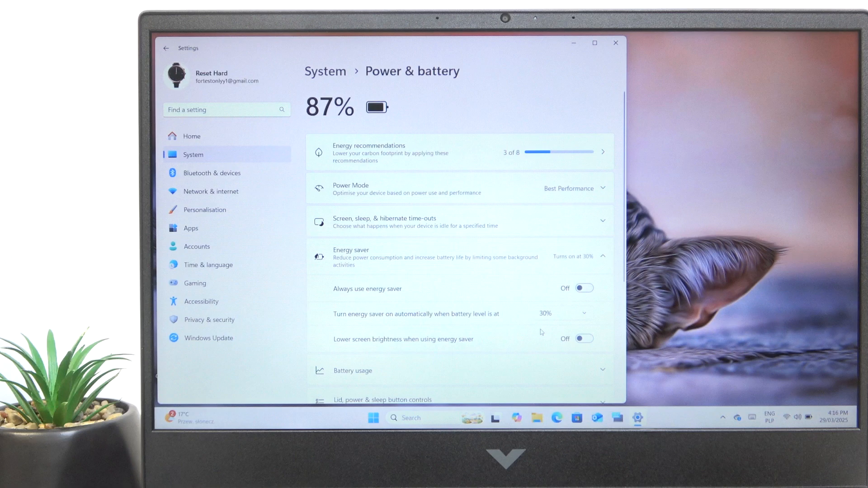
pyautogui.click(562, 314)
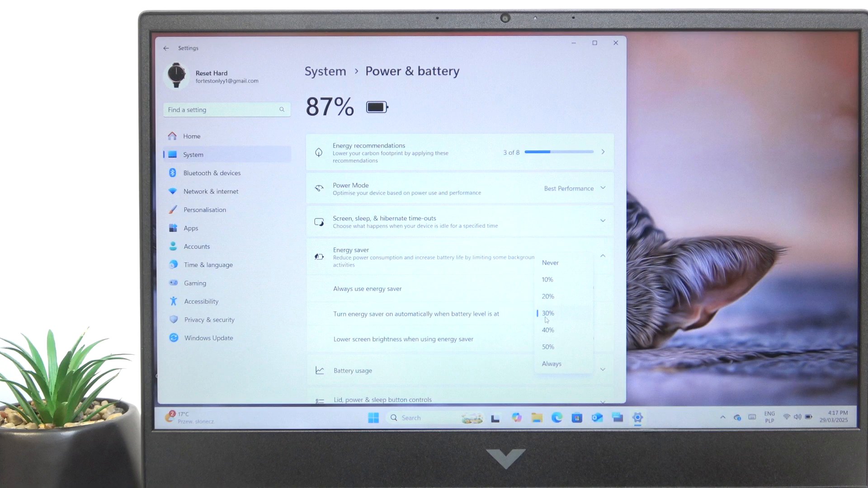
pyautogui.click(547, 312)
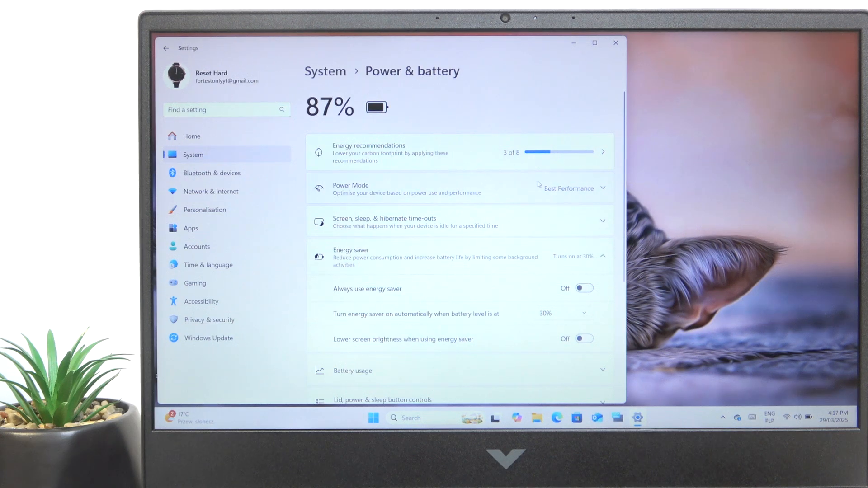
# Step: Set Power Mode to Balanced plugged in and Best Power Efficiency on battery, then close Settings
pyautogui.click(602, 188)
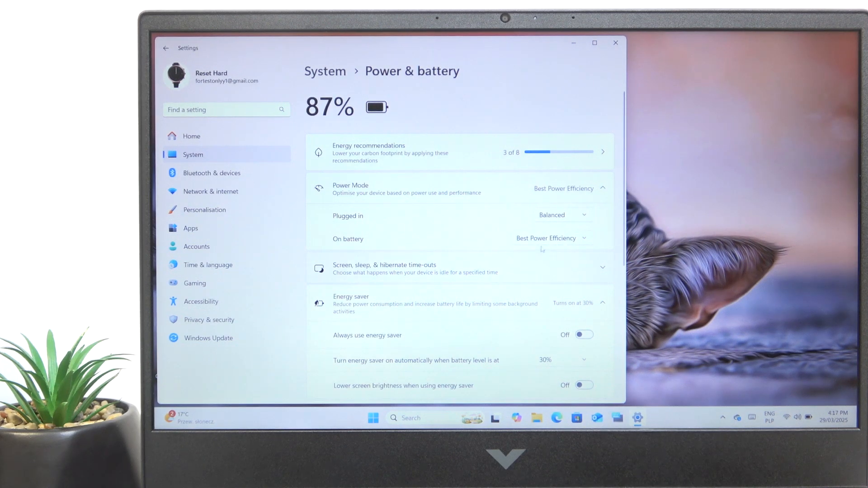
pyautogui.click(614, 43)
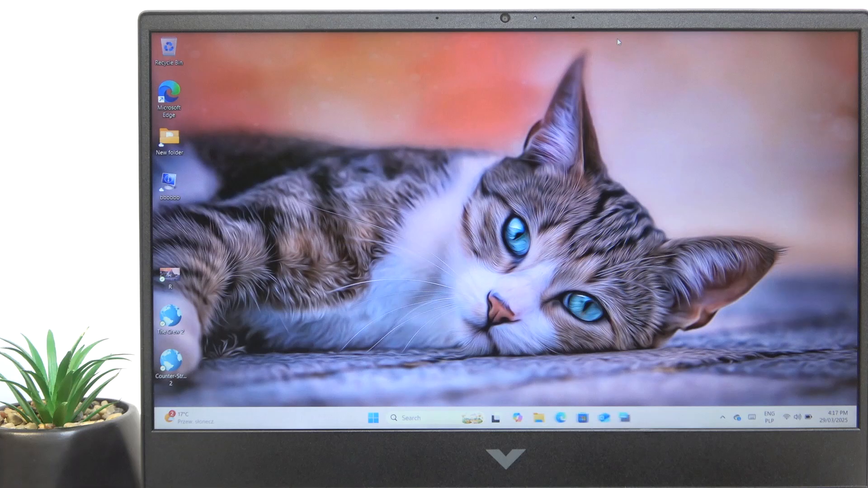